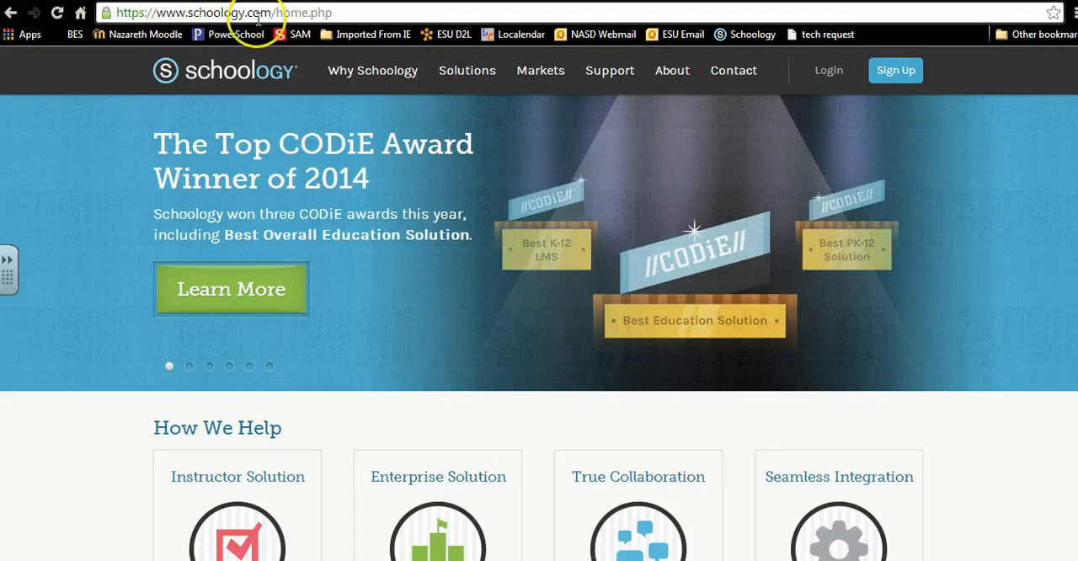
pyautogui.moveTo(327, 107)
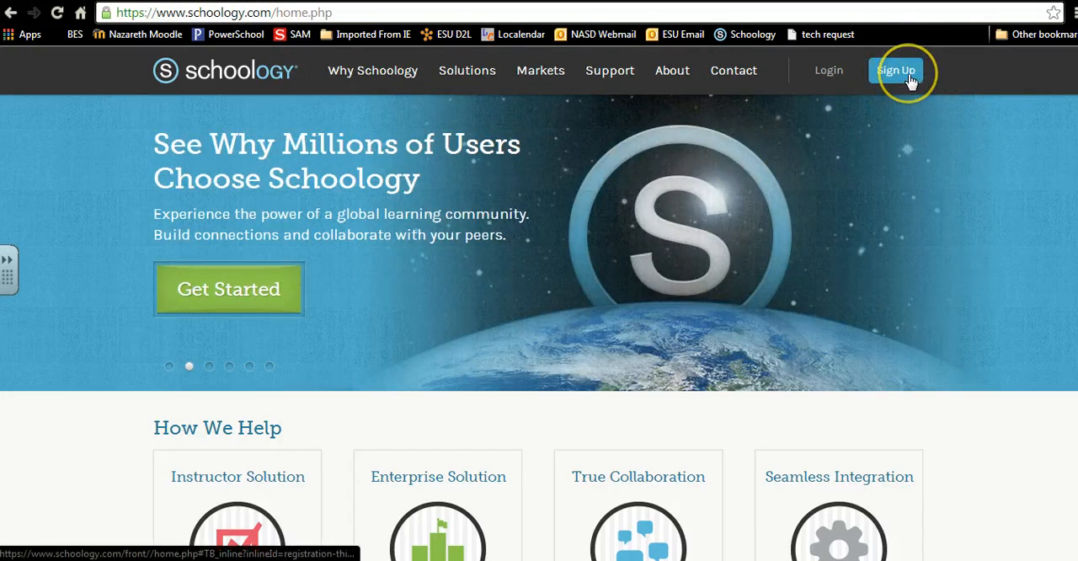
pyautogui.click(895, 70)
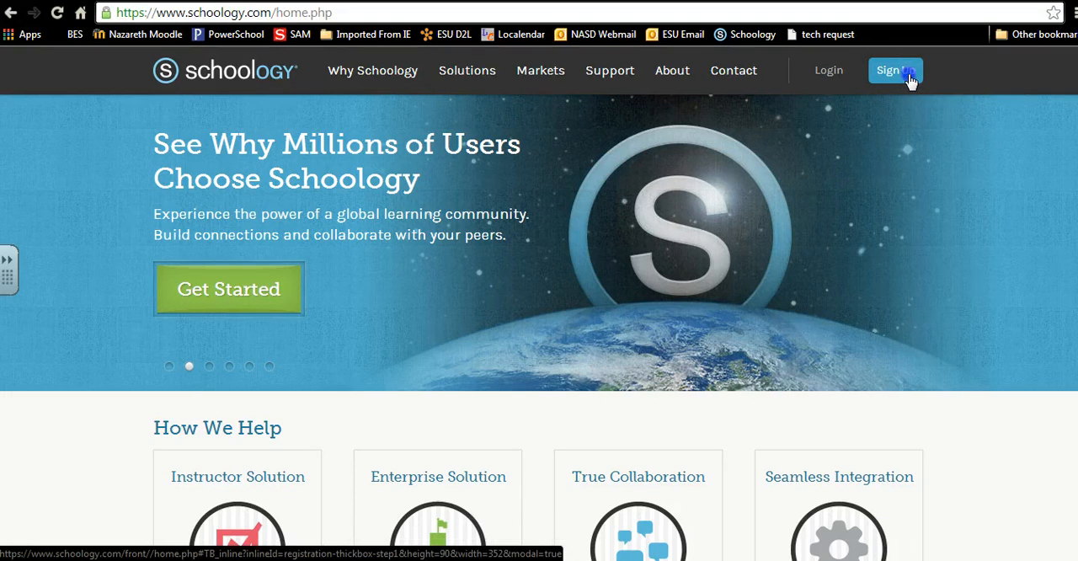
pyautogui.click(895, 70)
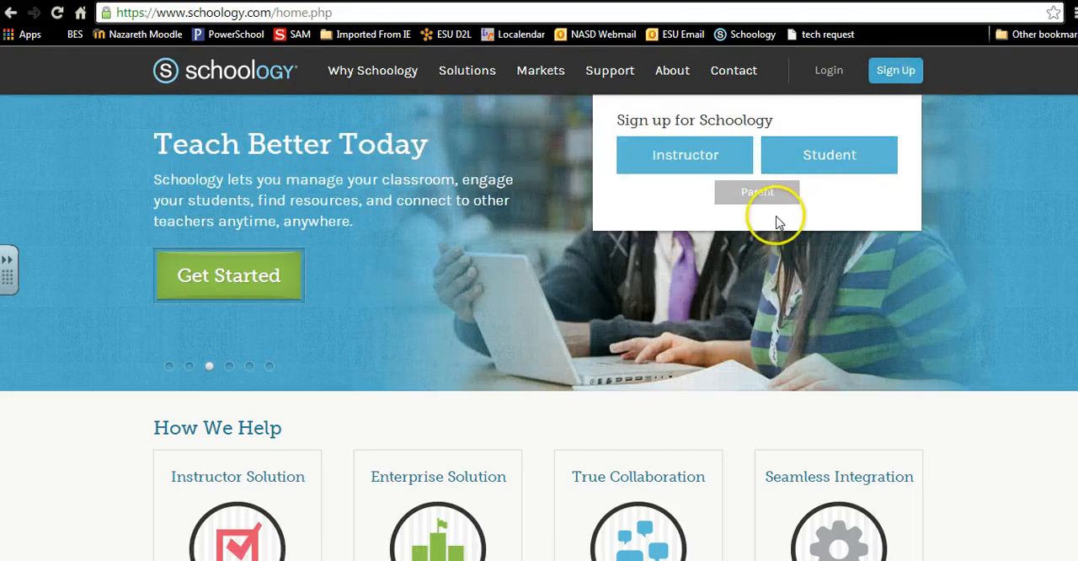
pyautogui.click(756, 192)
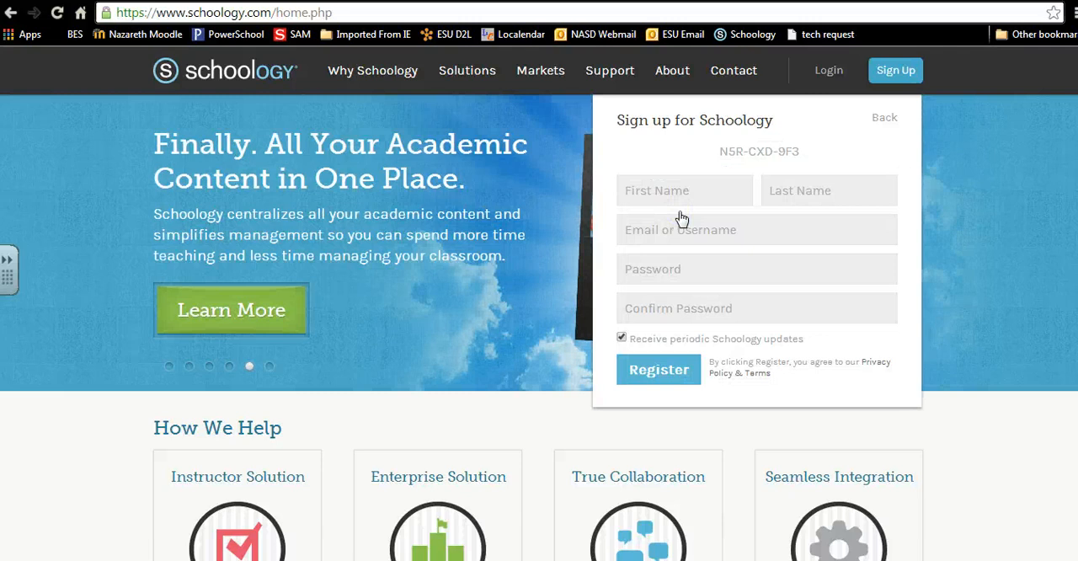
# Enter the parent's first and last name, email, password and confirmation, then register.
pyautogui.click(684, 190)
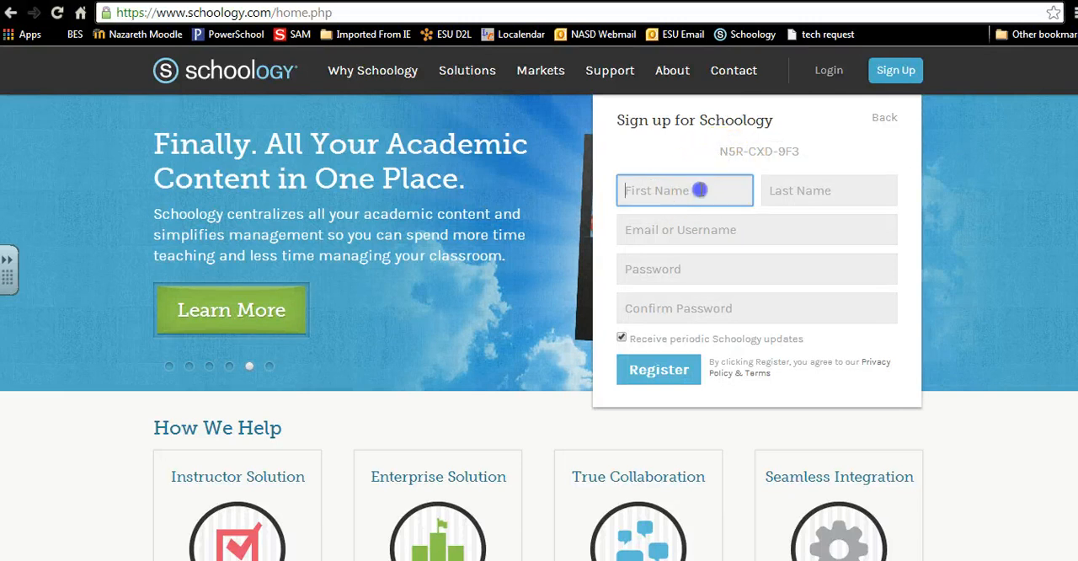
pyautogui.write('Melissa')
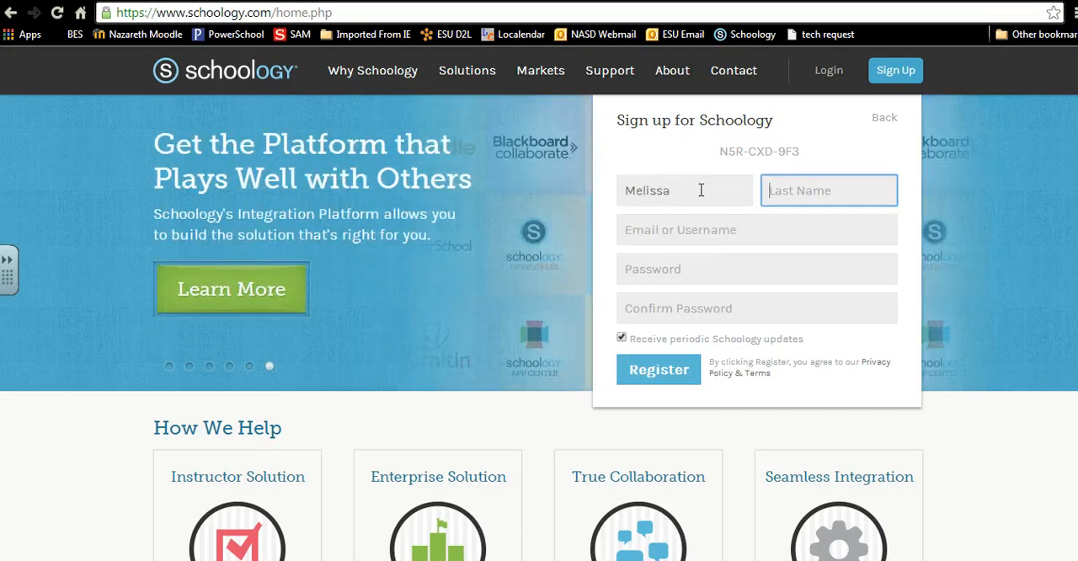
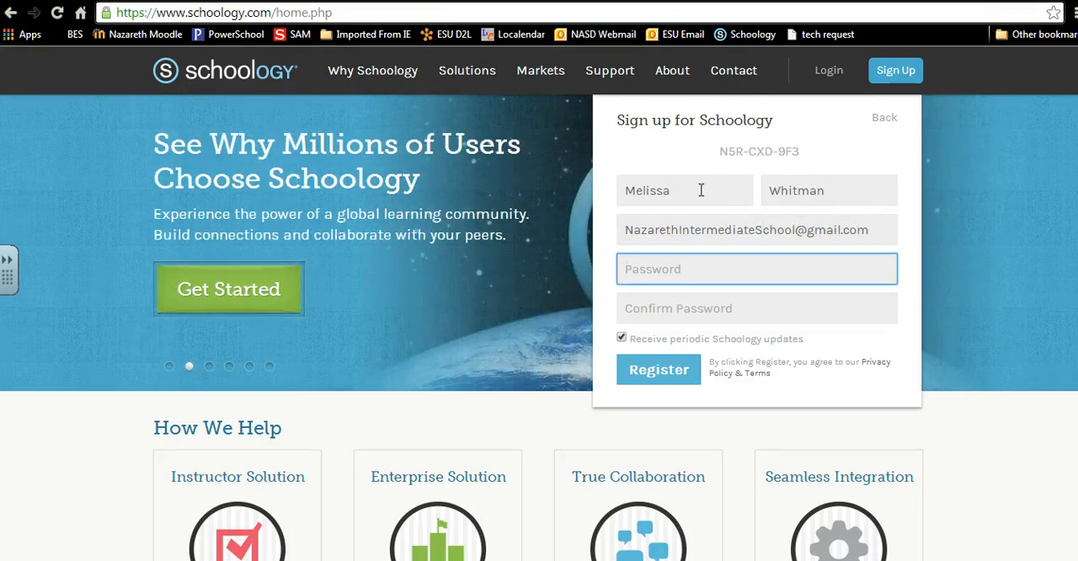
pyautogui.write('••')
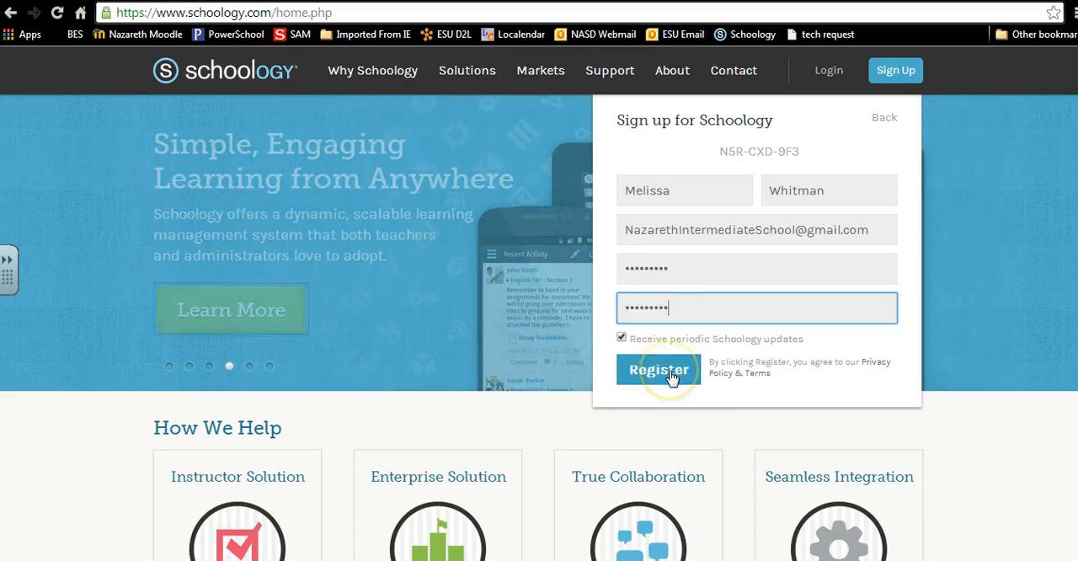
pyautogui.click(658, 370)
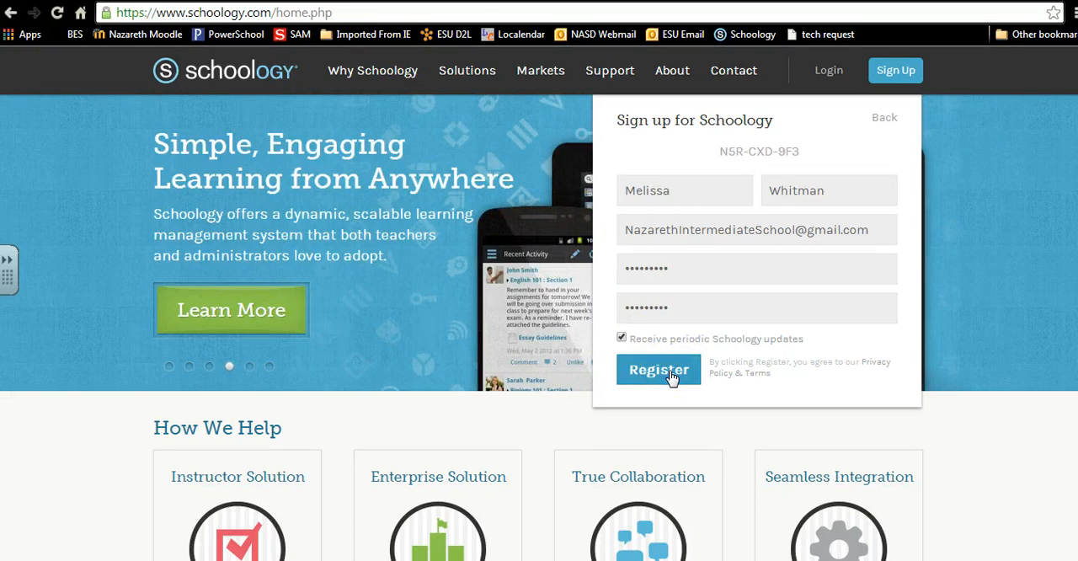
pyautogui.click(659, 370)
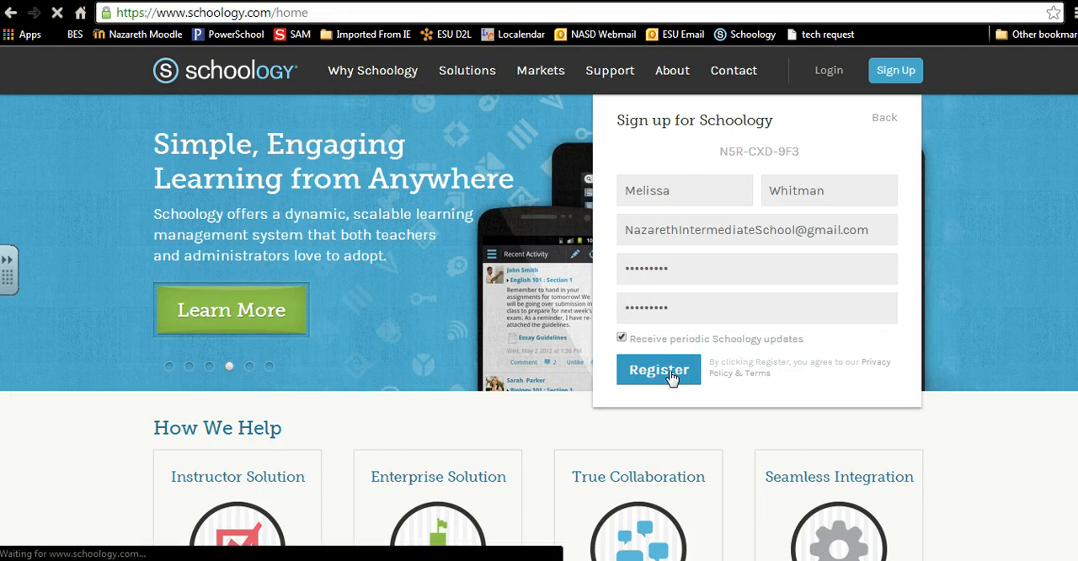
# Finish registering, then step the Welcome to Schoology tour forward to the groups step.
pyautogui.click(658, 369)
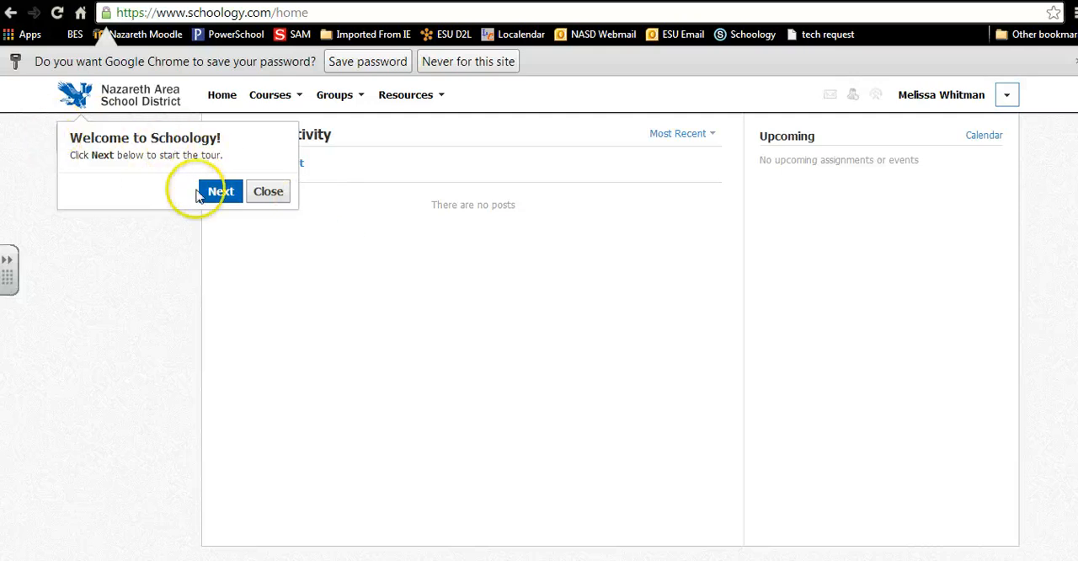
pyautogui.moveTo(192, 183)
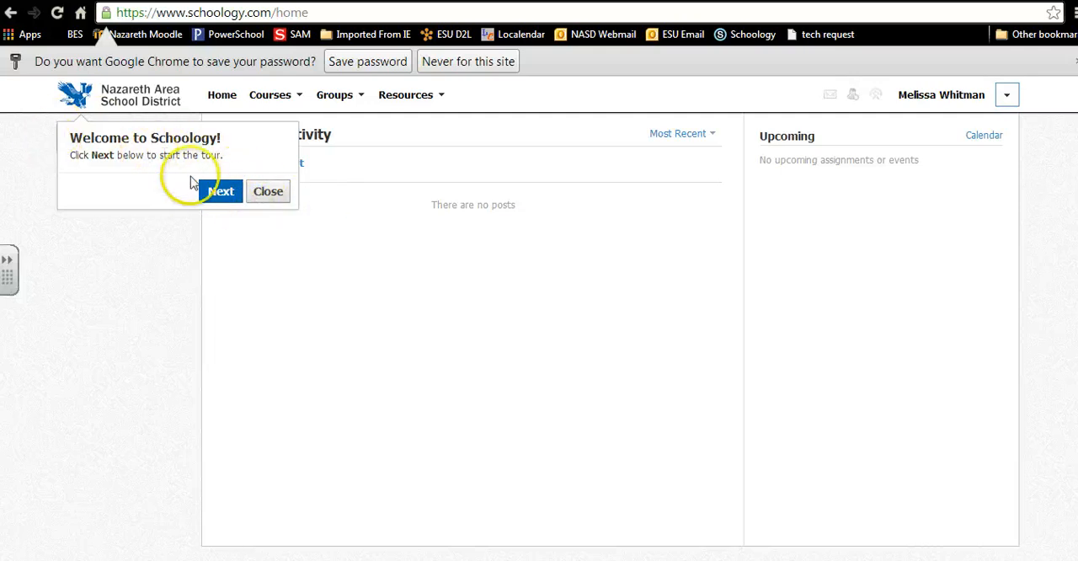
pyautogui.click(222, 191)
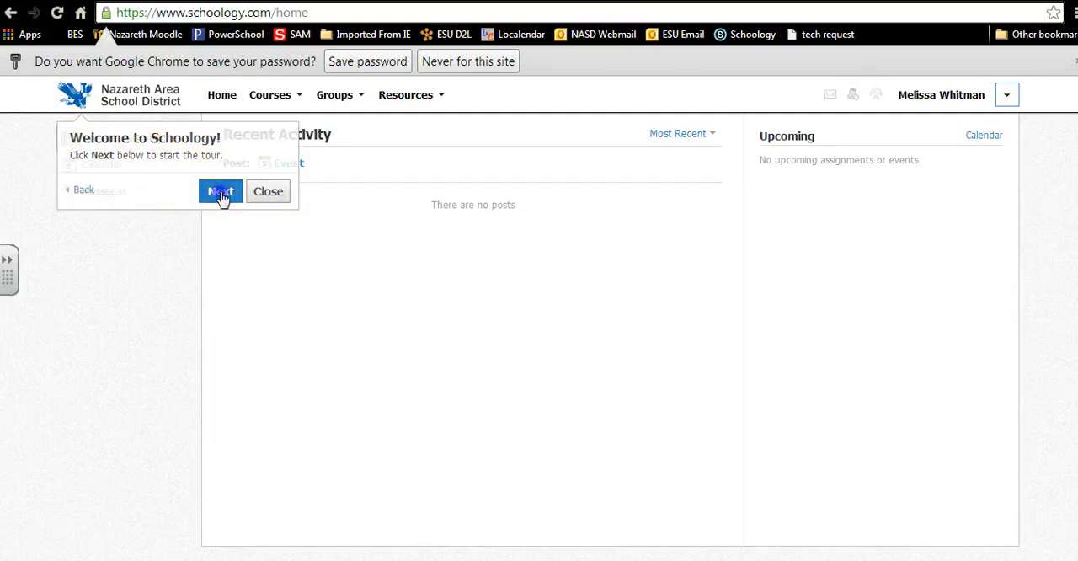
pyautogui.click(220, 192)
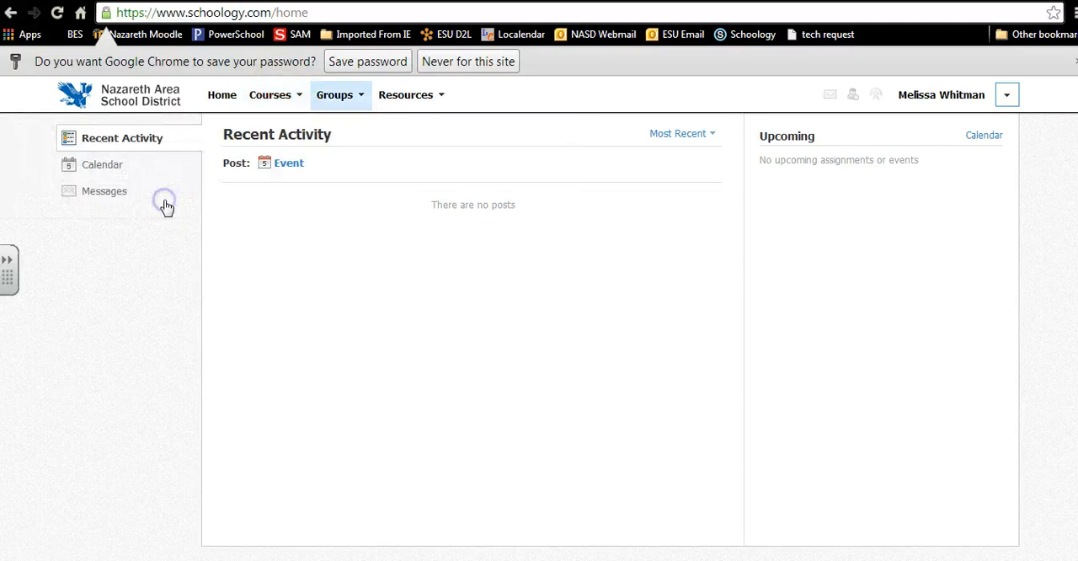
pyautogui.click(336, 95)
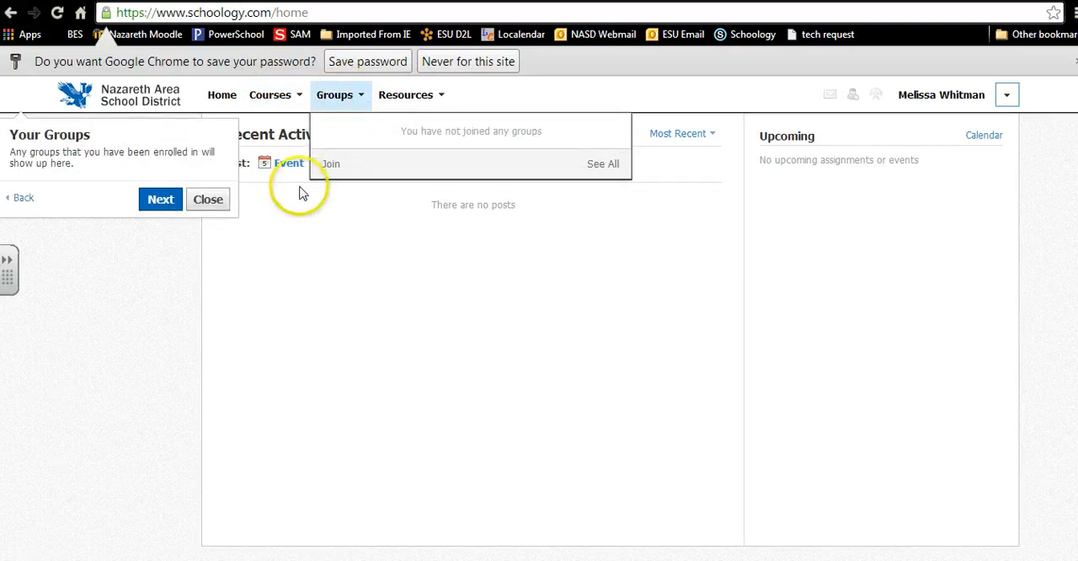
# Advance the tour past Resources and Notifications to the Your profile step.
pyautogui.click(160, 199)
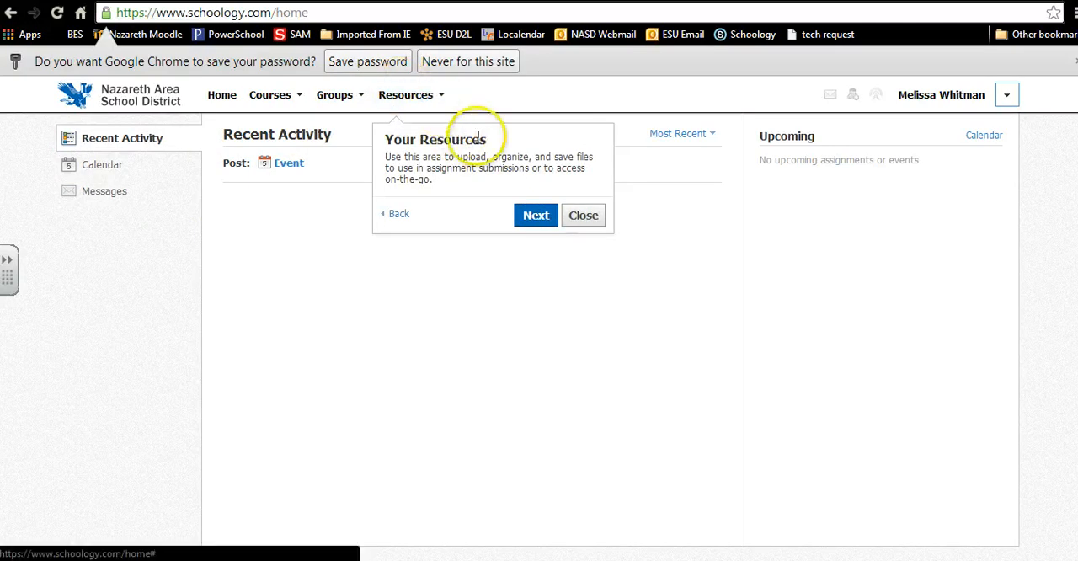
pyautogui.click(536, 215)
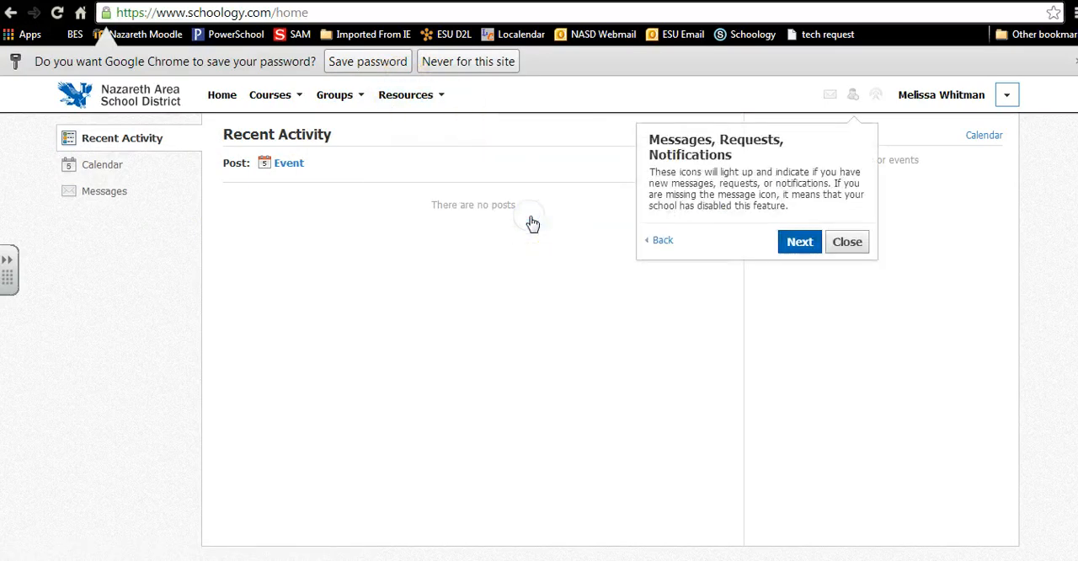
pyautogui.moveTo(840, 120)
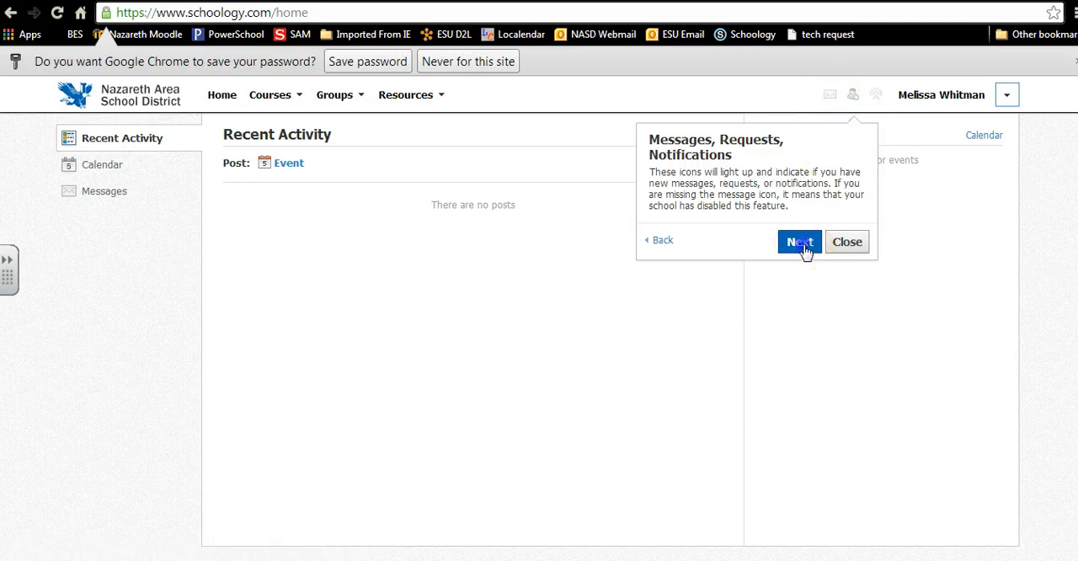
pyautogui.click(798, 241)
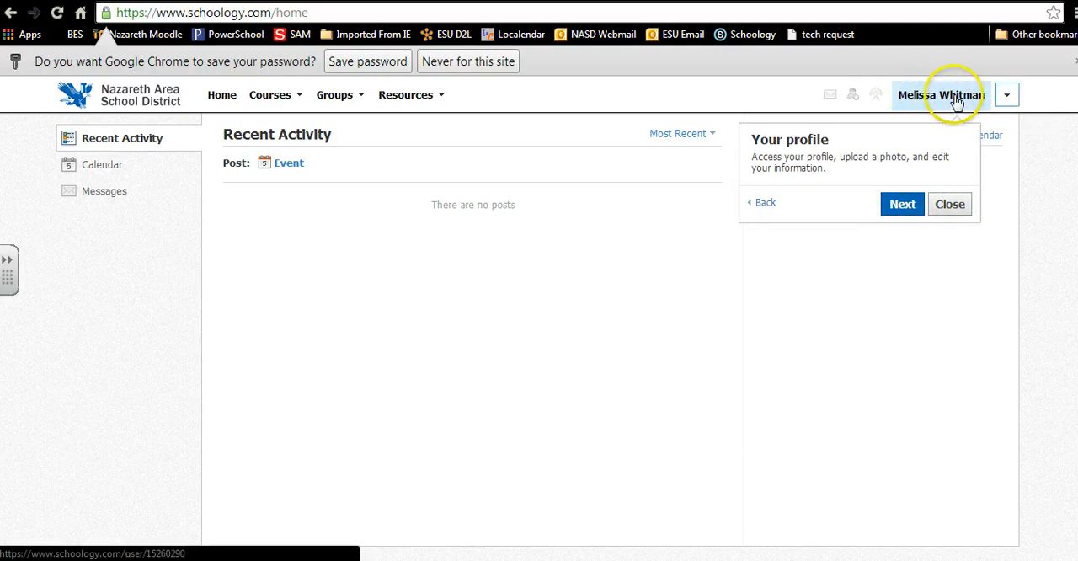
pyautogui.moveTo(949, 205)
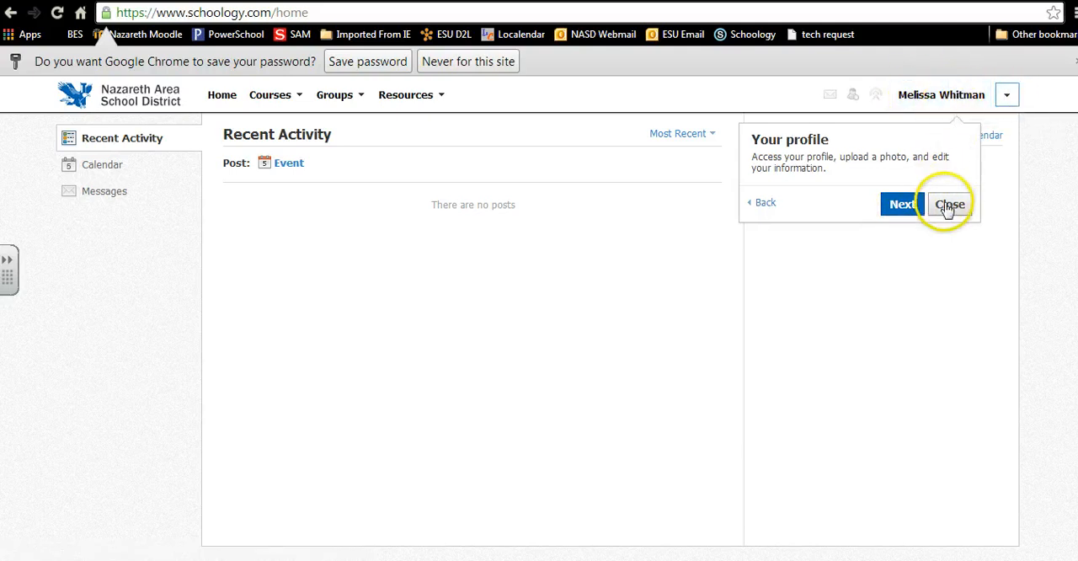